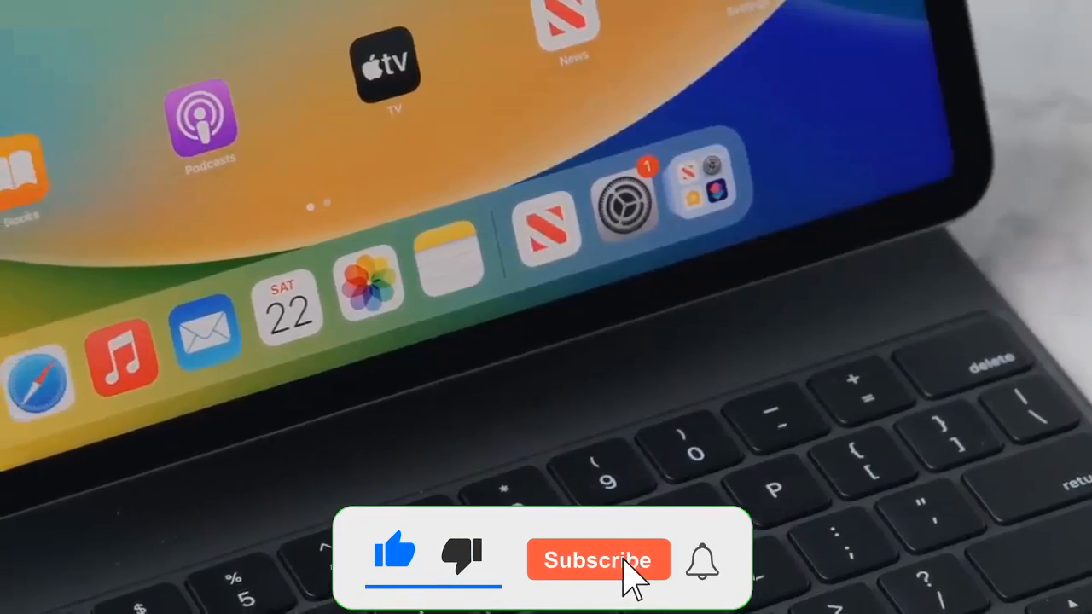
left_click(597, 560)
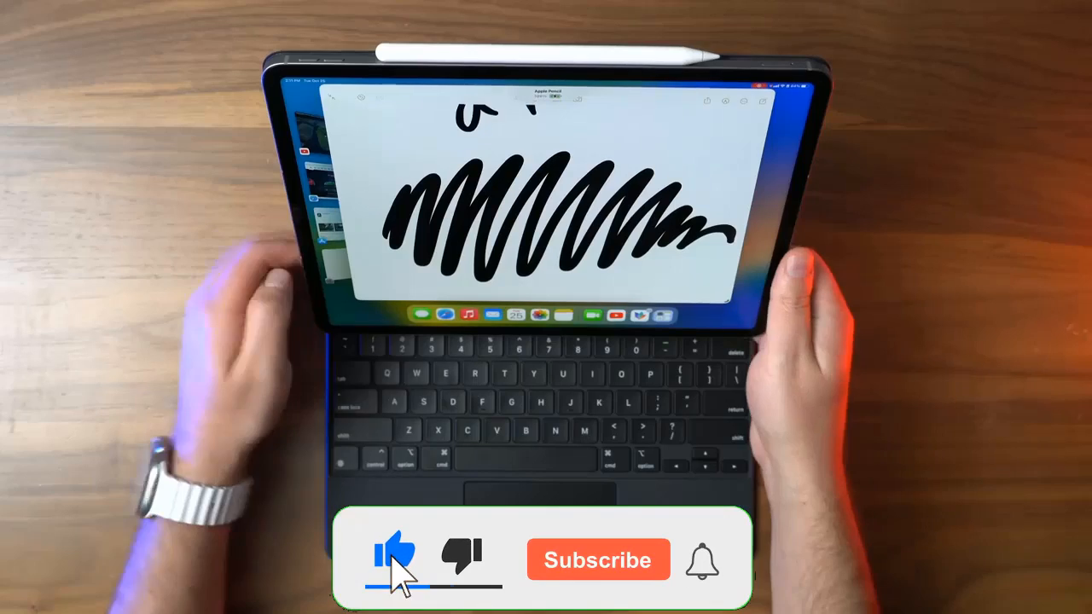
left_click(598, 560)
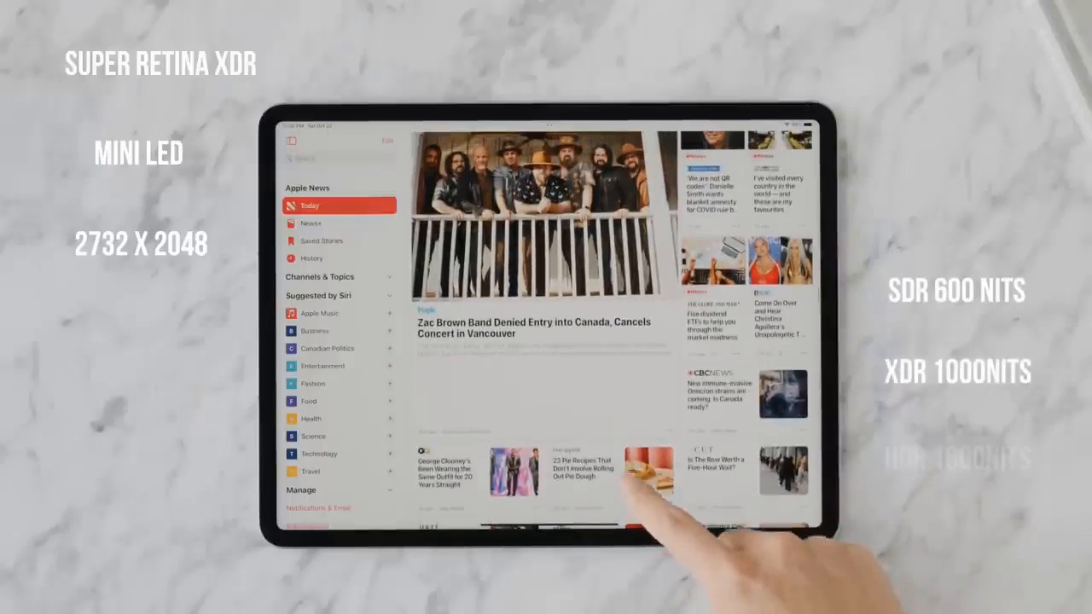
scroll("down", 3)
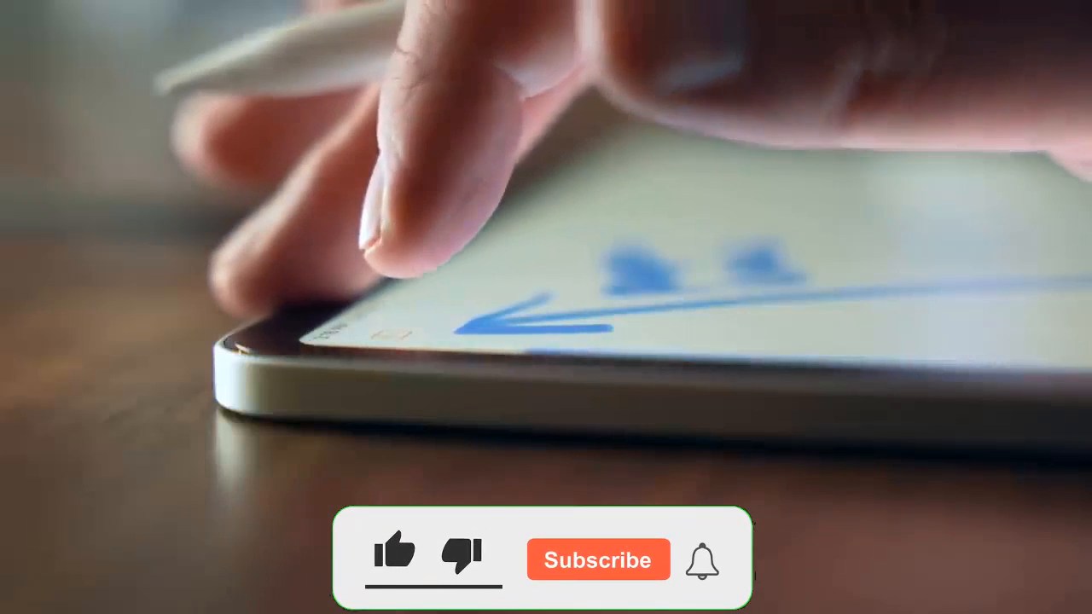
left_click(397, 554)
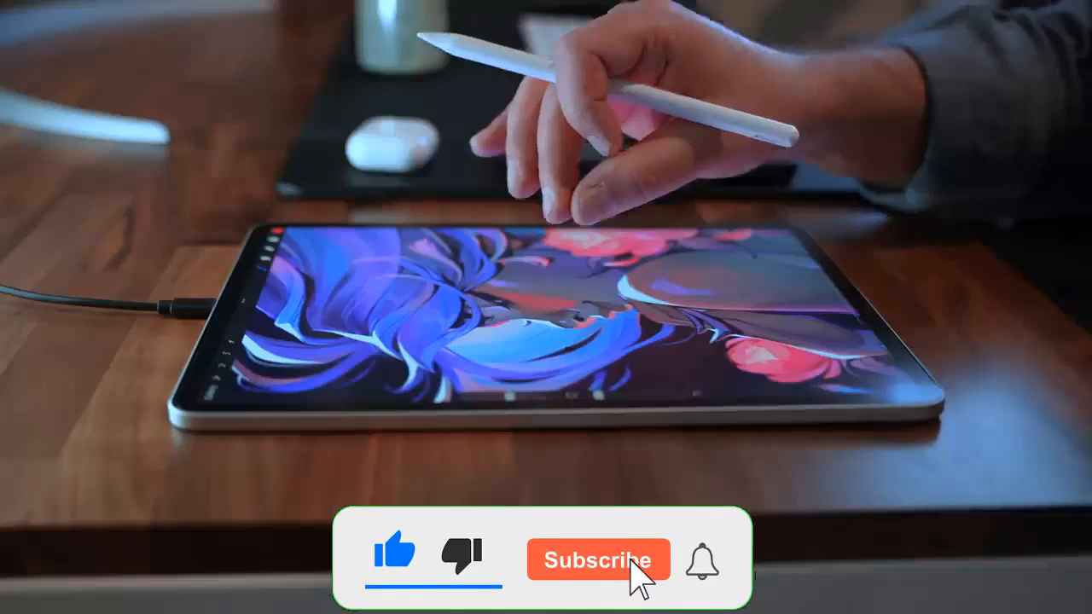
left_click(599, 561)
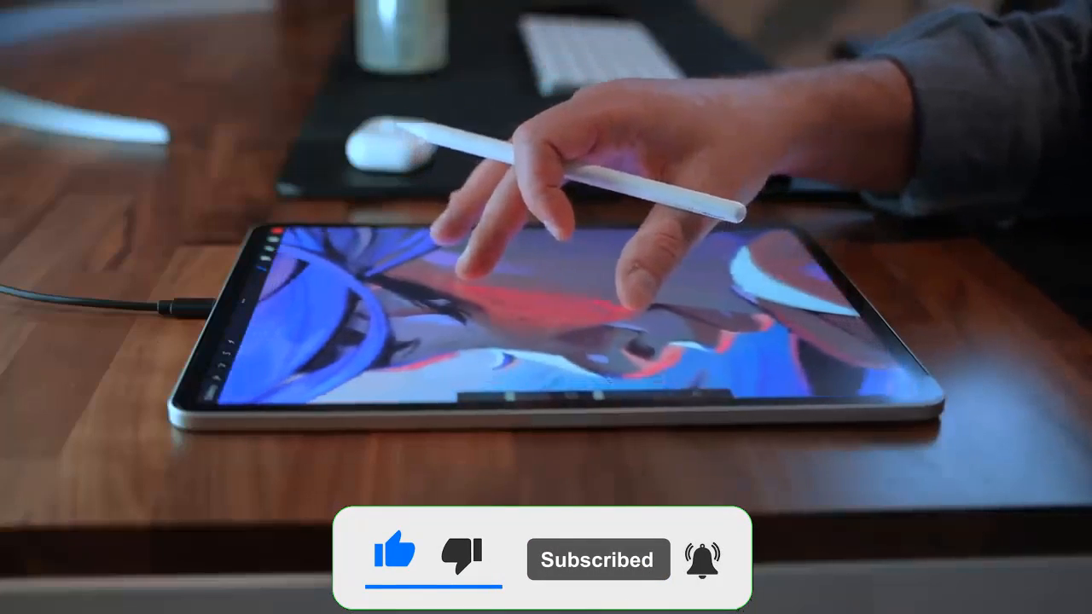